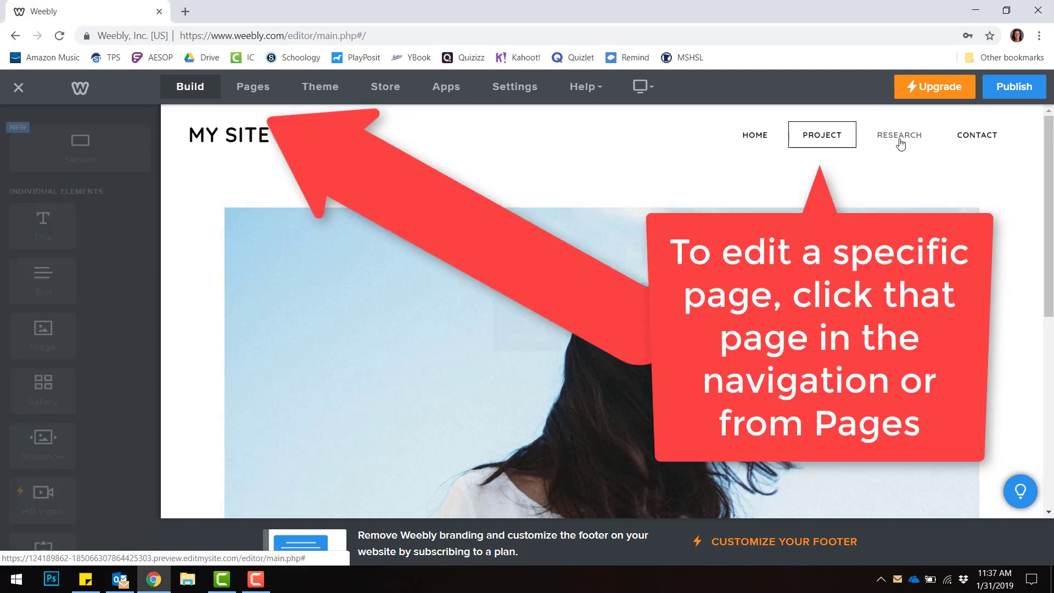
View the Research and Contact pages, then review the Contact page's settings in Pages.
left_click(900, 135)
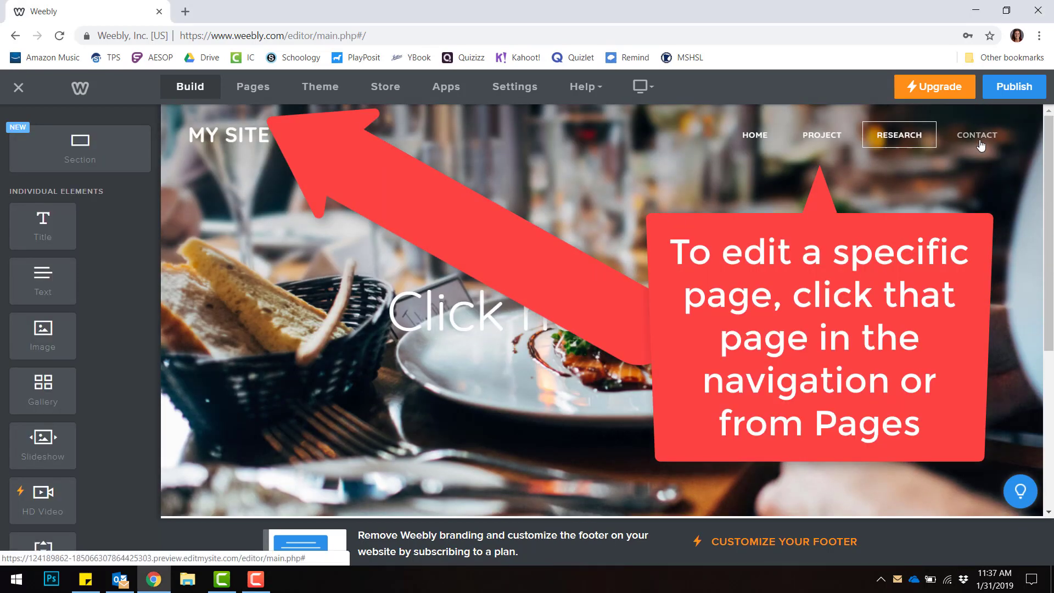
left_click(978, 134)
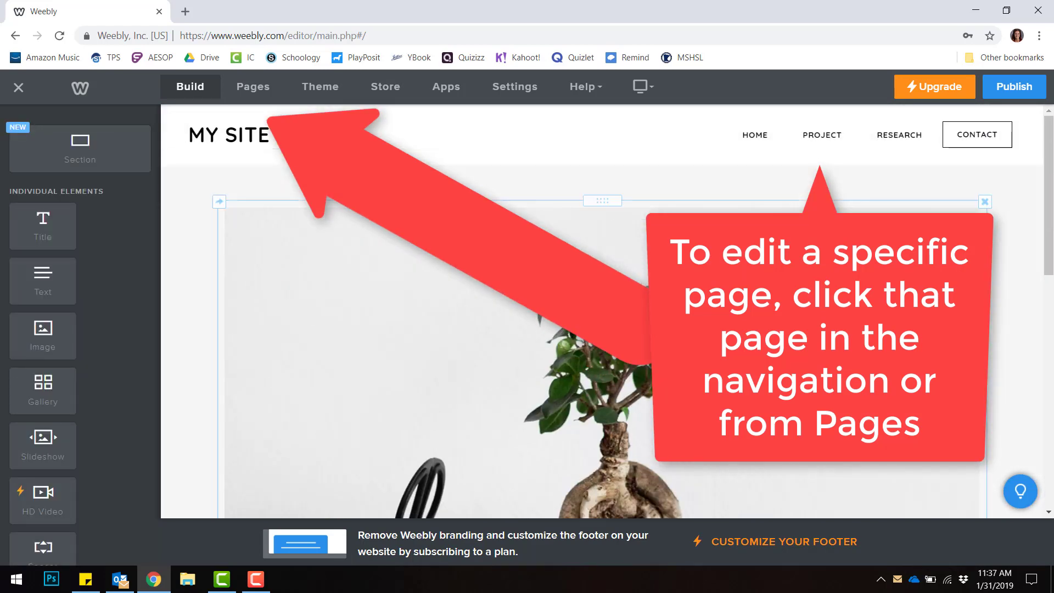
left_click(252, 87)
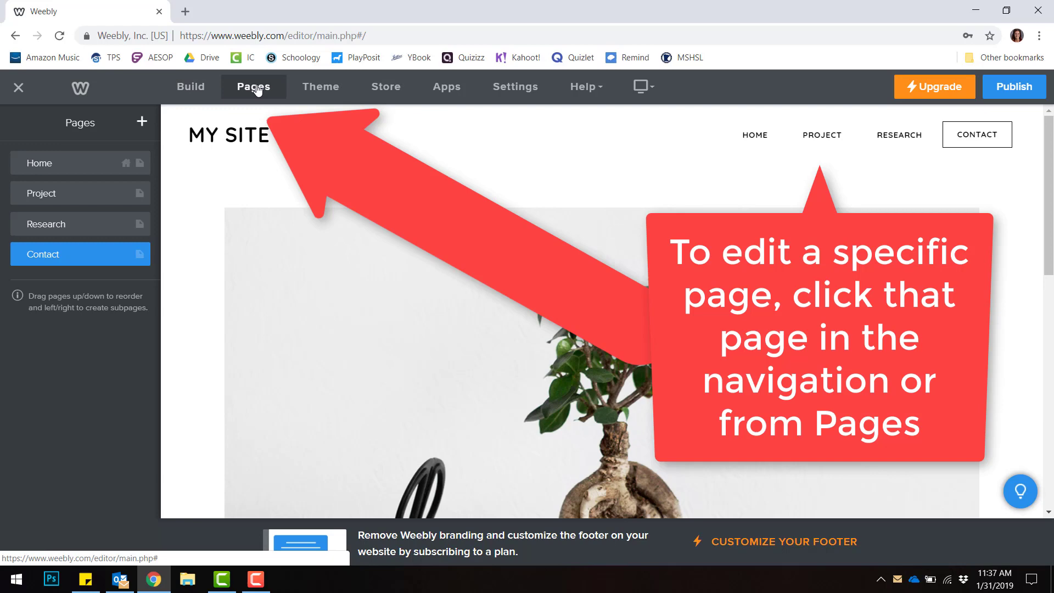
left_click(41, 193)
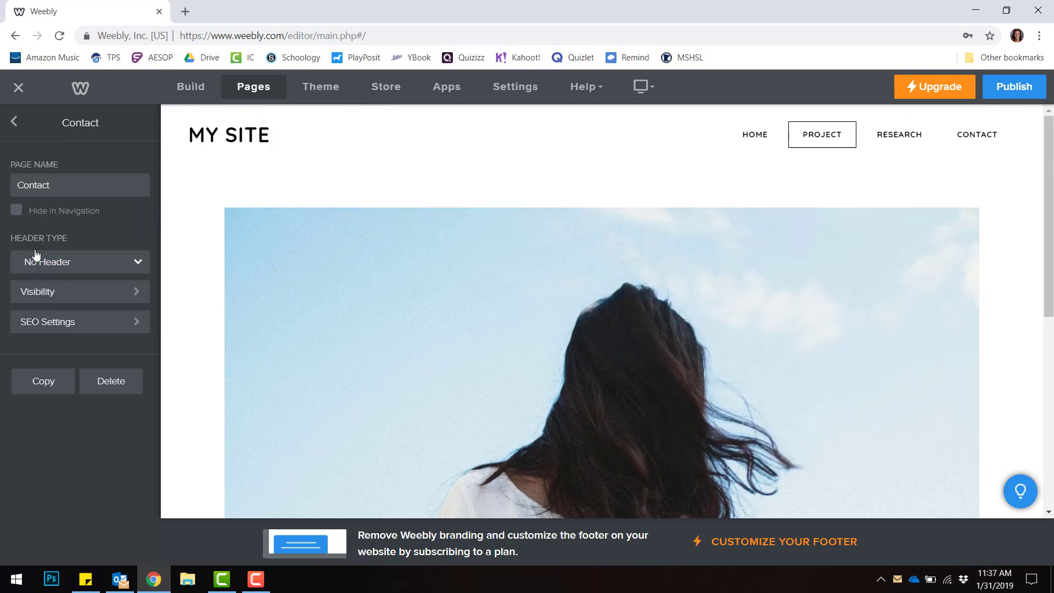
Return to the page list and select the Home page with its settings.
scroll("down", 3)
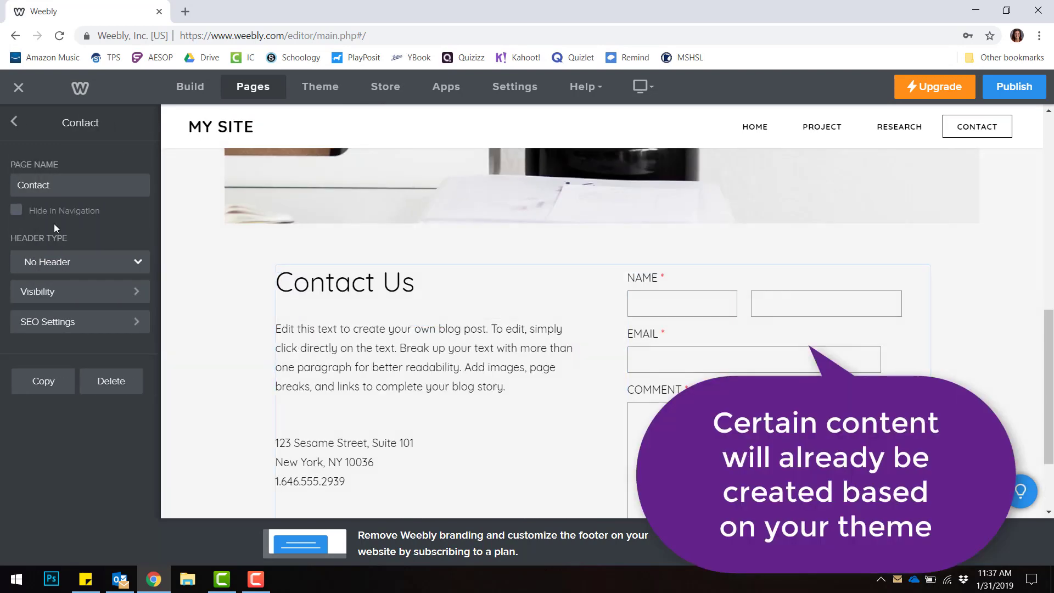
left_click(13, 122)
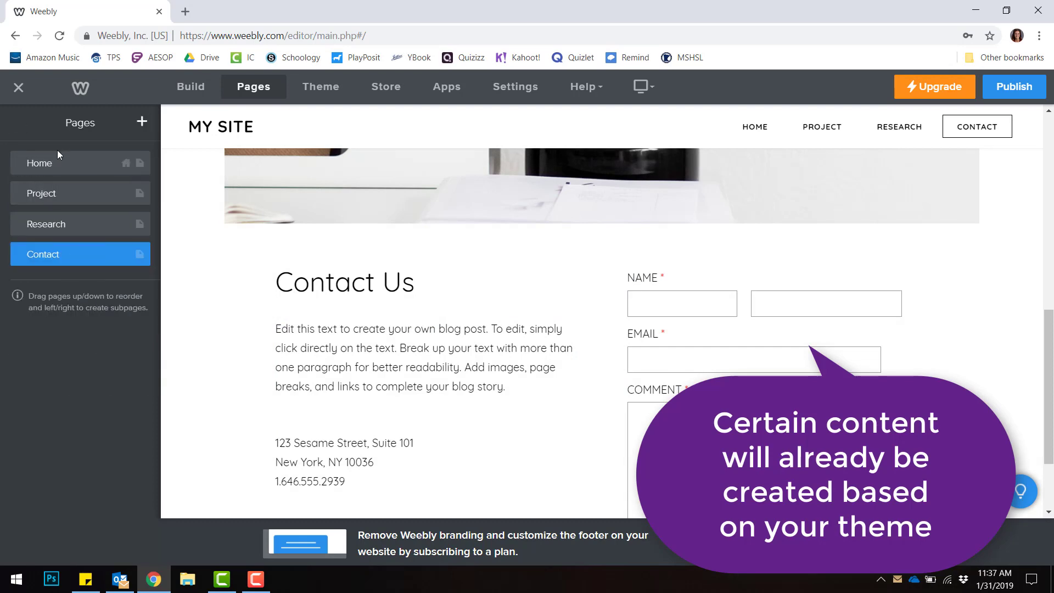
left_click(40, 162)
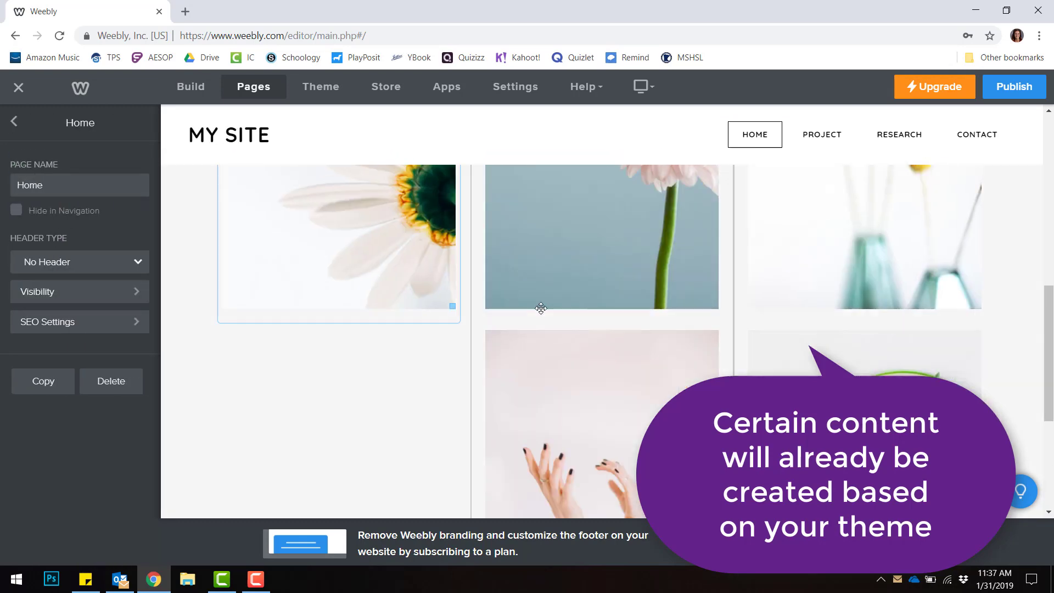
Delete the leaf-in-a-vase photo from the Home page, leaving daisy, cactus and pineapple.
scroll("down", 3)
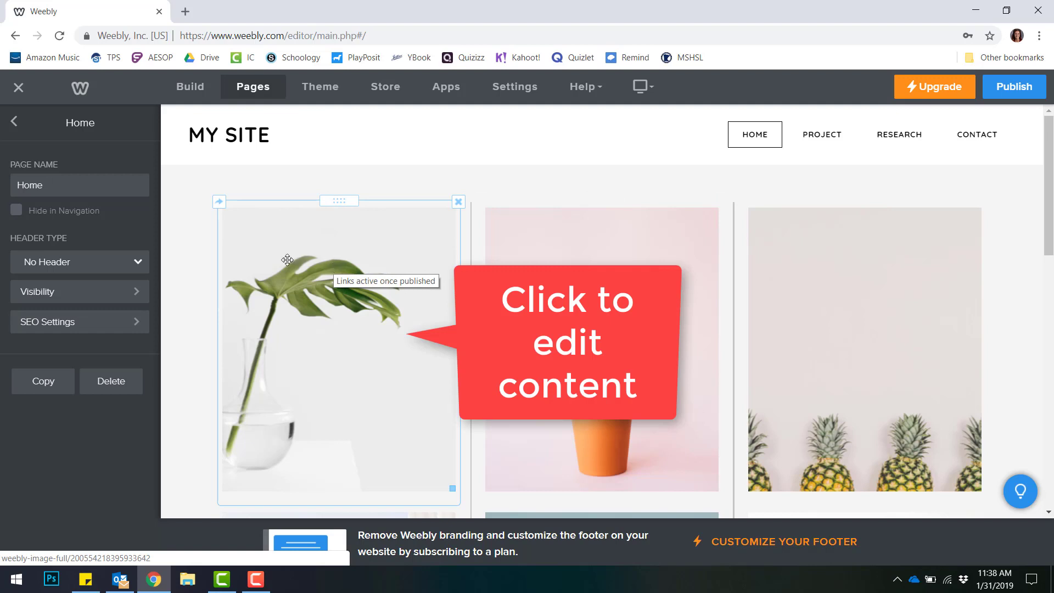
mouse_move(319, 264)
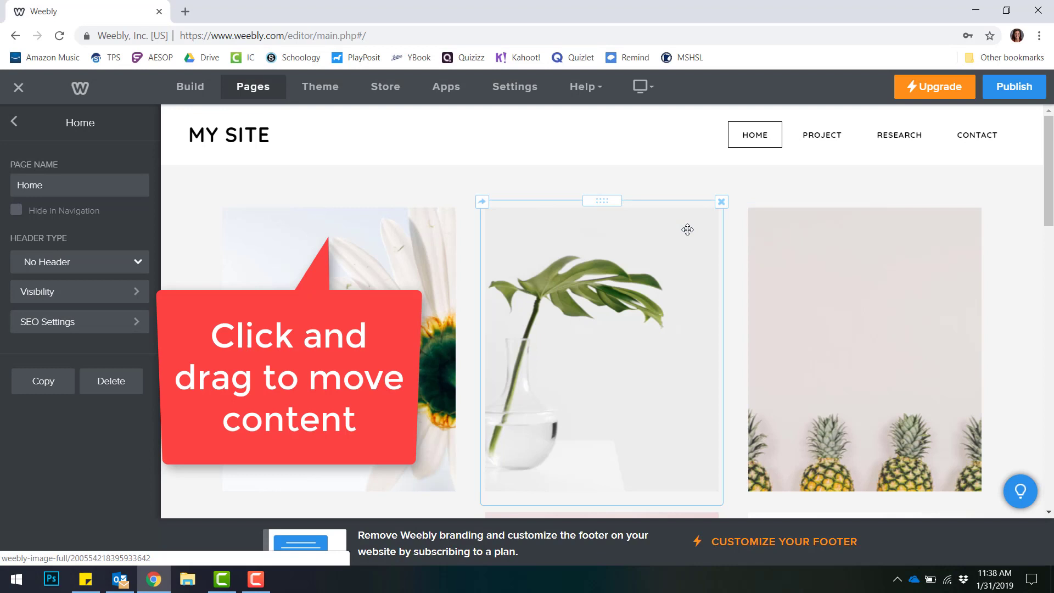
left_click(721, 202)
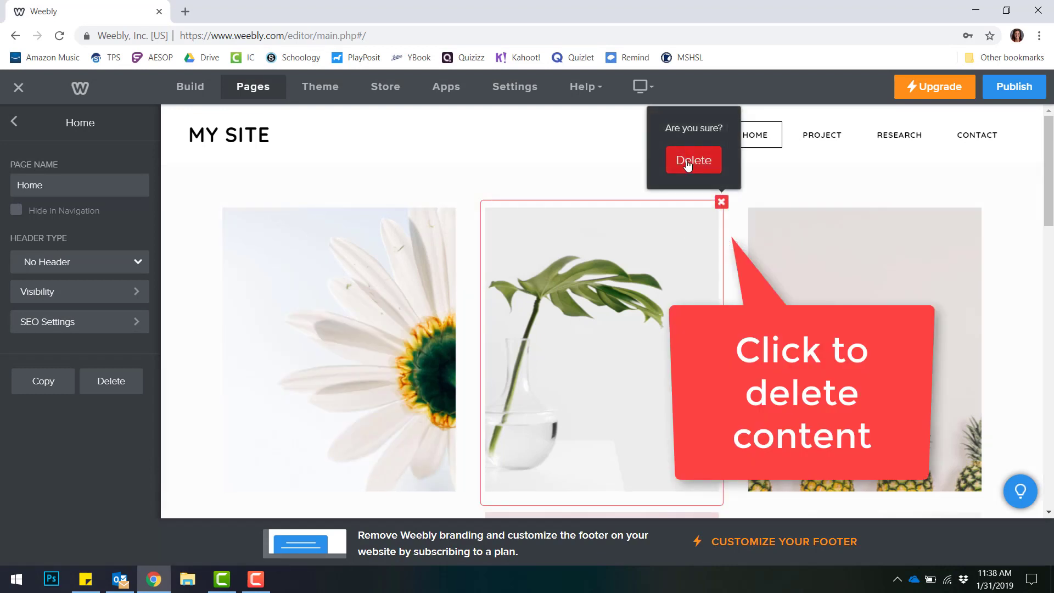
left_click(693, 161)
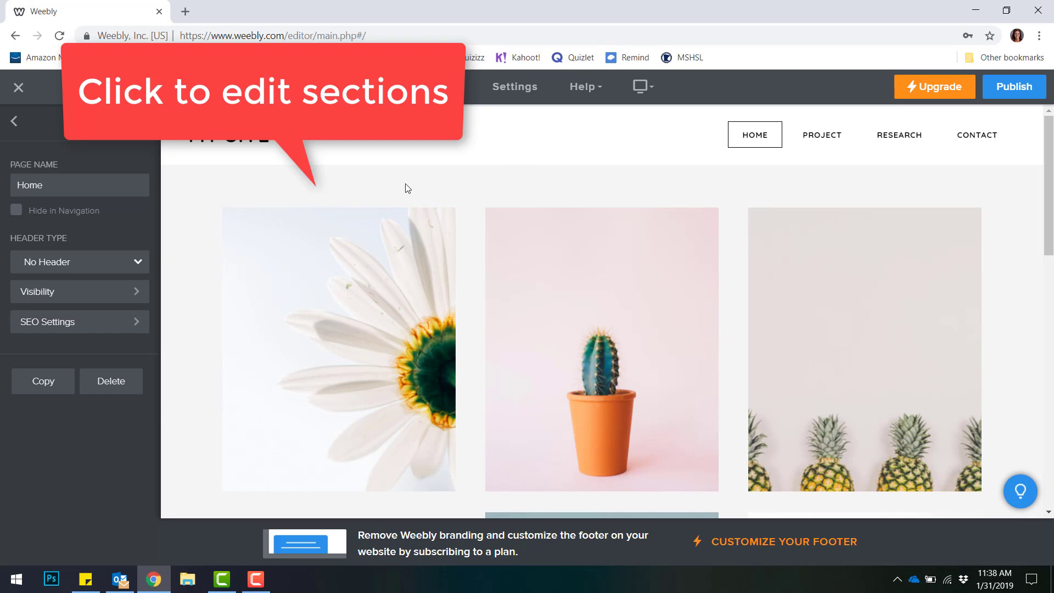
left_click(406, 188)
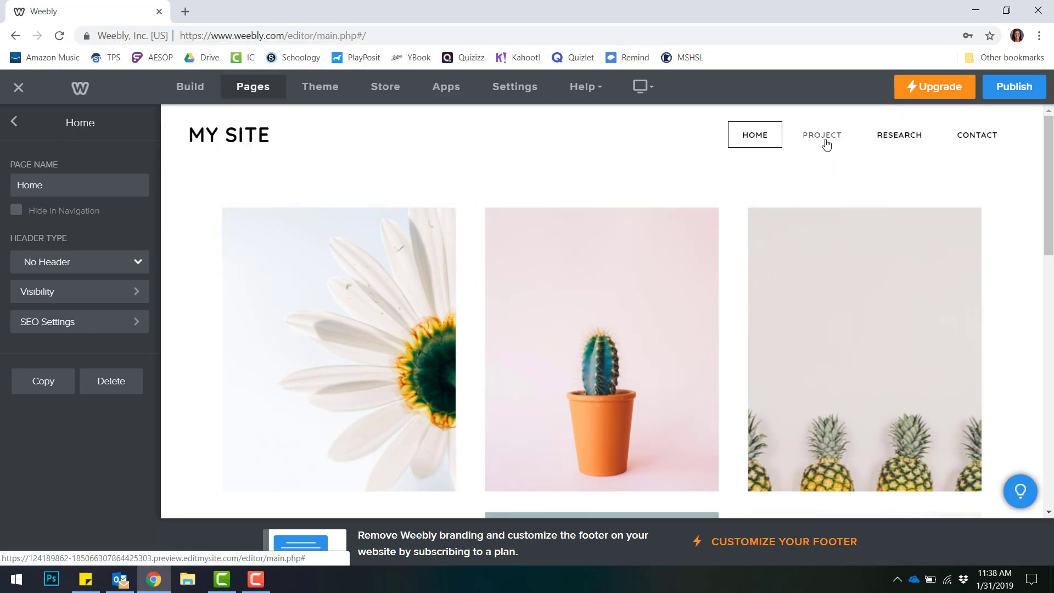
Add a new Text element beside the paragraph under the Project page photo.
left_click(822, 134)
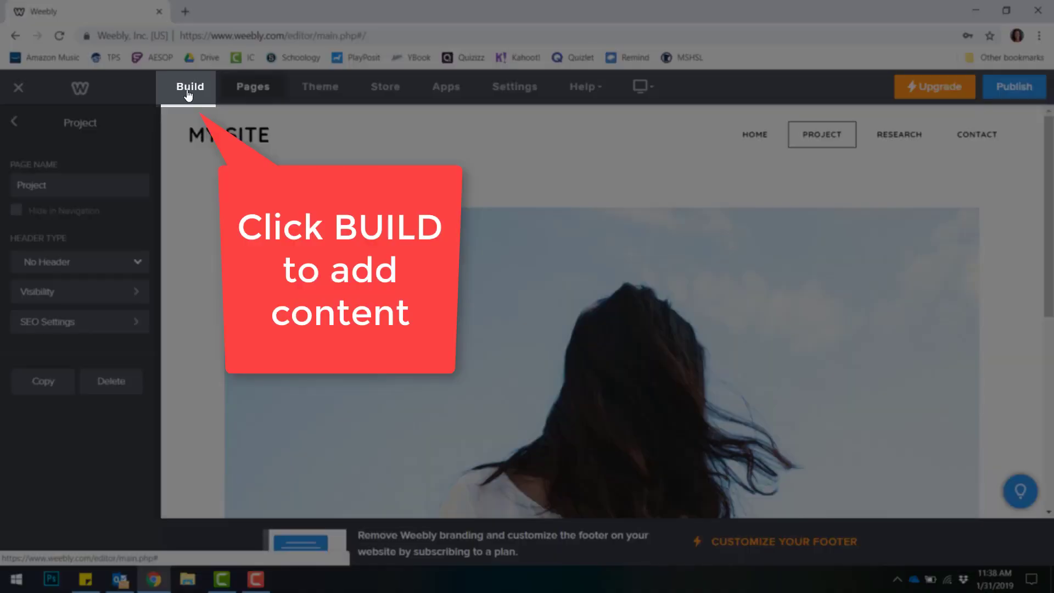
left_click(190, 86)
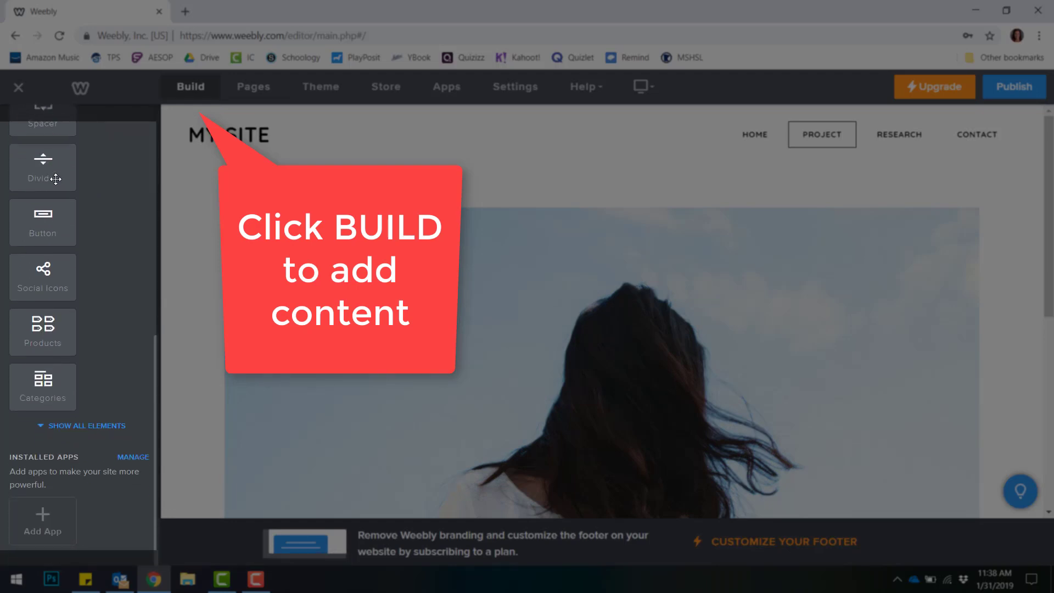
scroll("down", 3)
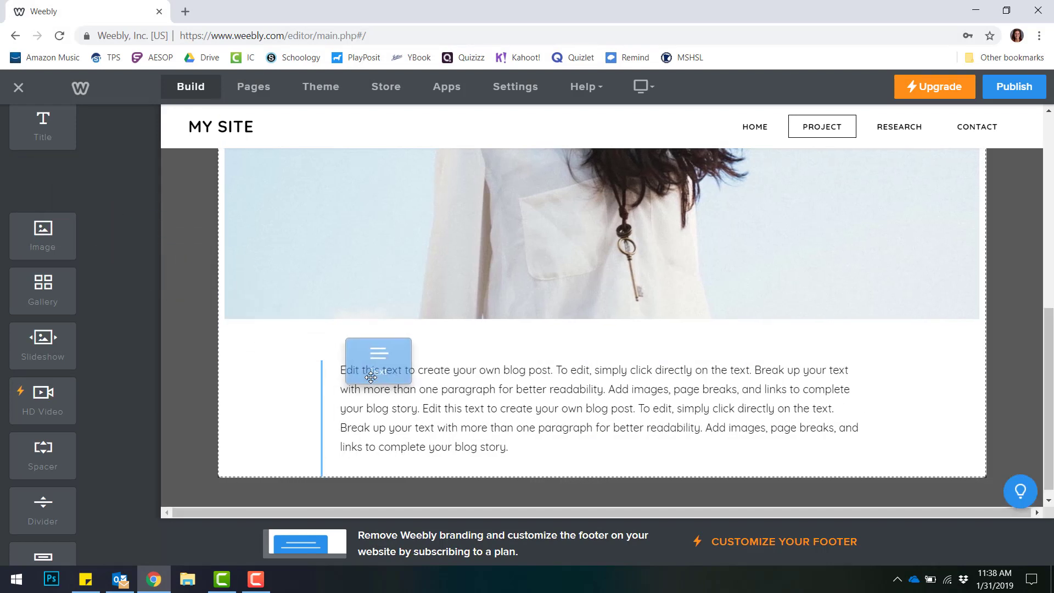
left_click_drag(378, 362, 880, 424)
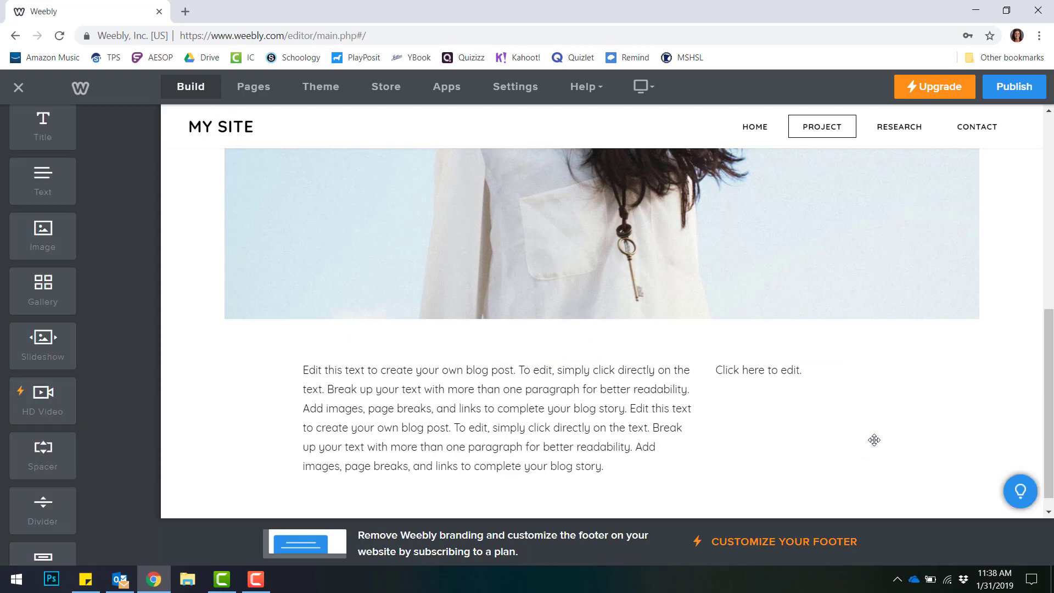
Select the blog-post placeholder paragraph and show the full list of elements.
left_click(758, 370)
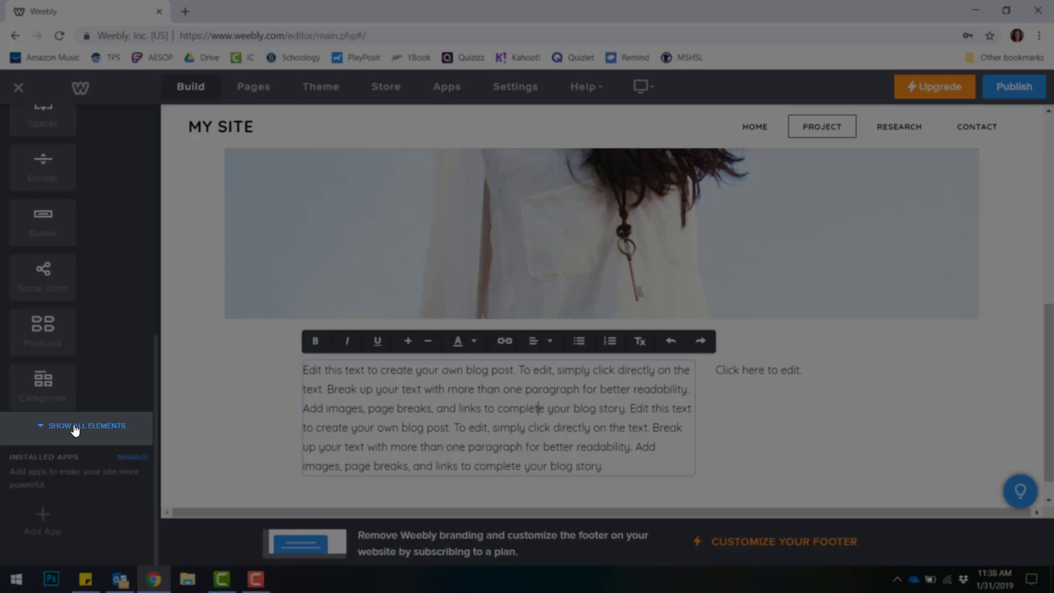
left_click(88, 427)
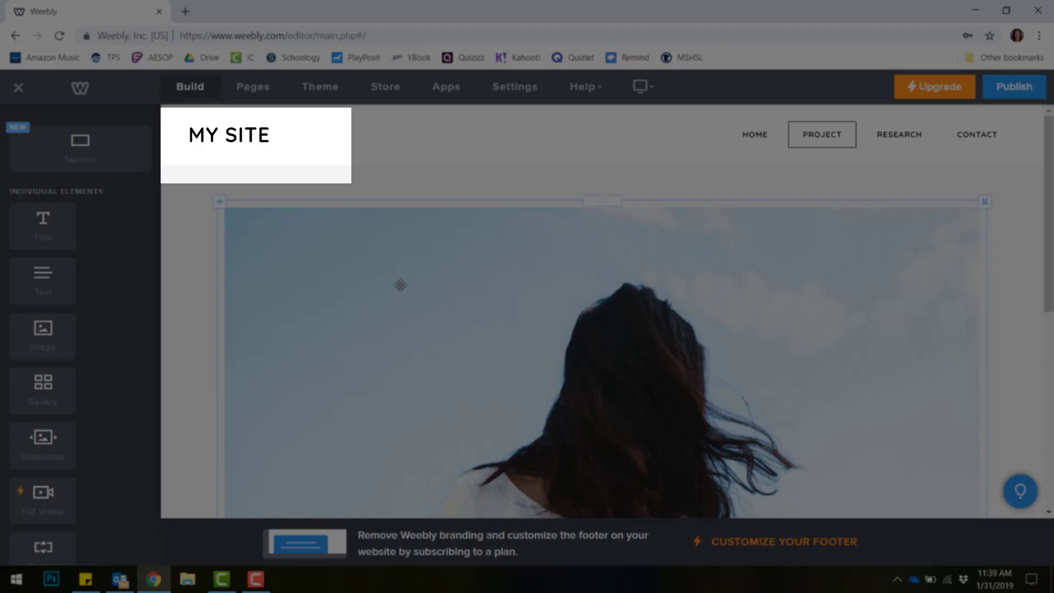
Retitle the site from MY SITE to BECCA GOOSSENS E-FOLIO and show theme settings.
left_click(229, 134)
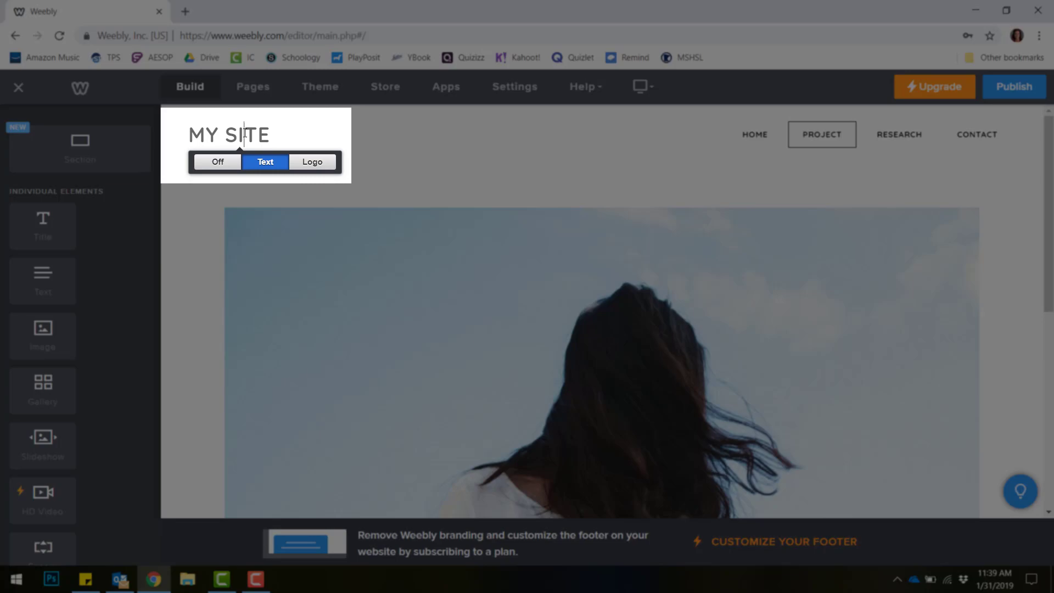
type("BE")
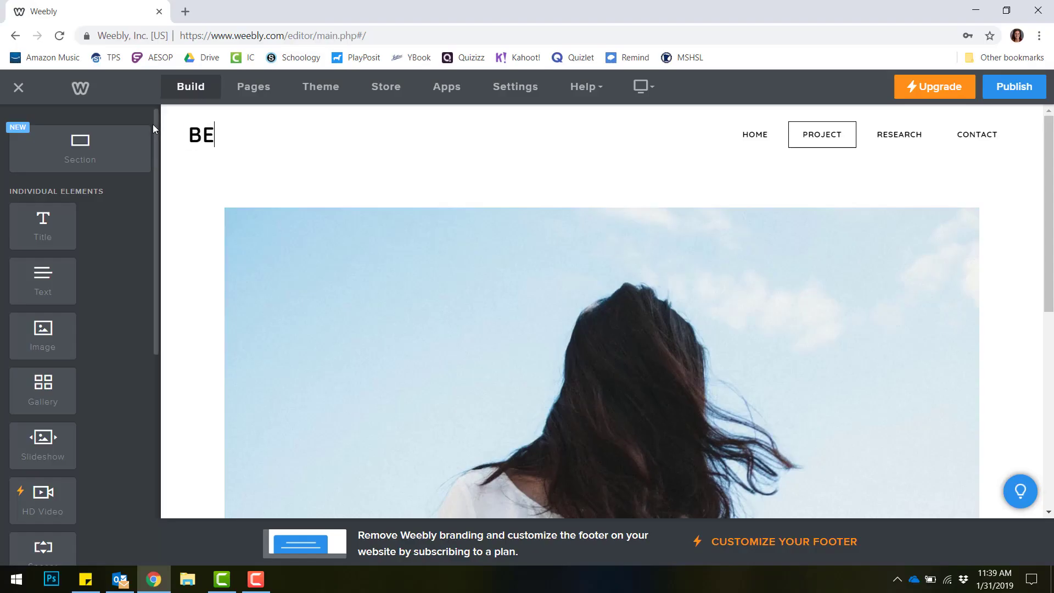
left_click(320, 86)
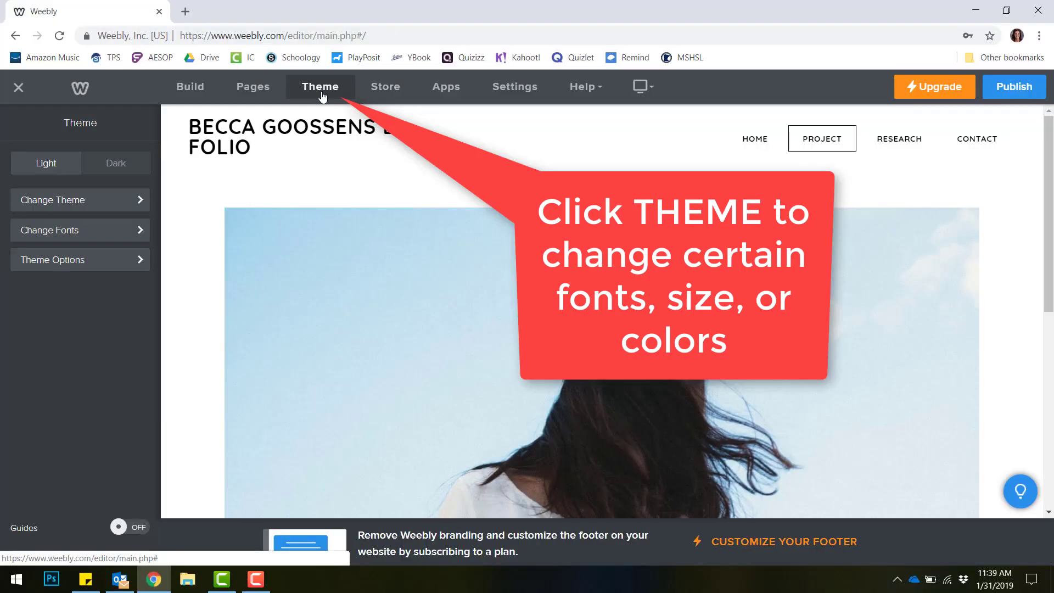
Enlarge the site title font to size 22 in red, then return to Build.
left_click(285, 131)
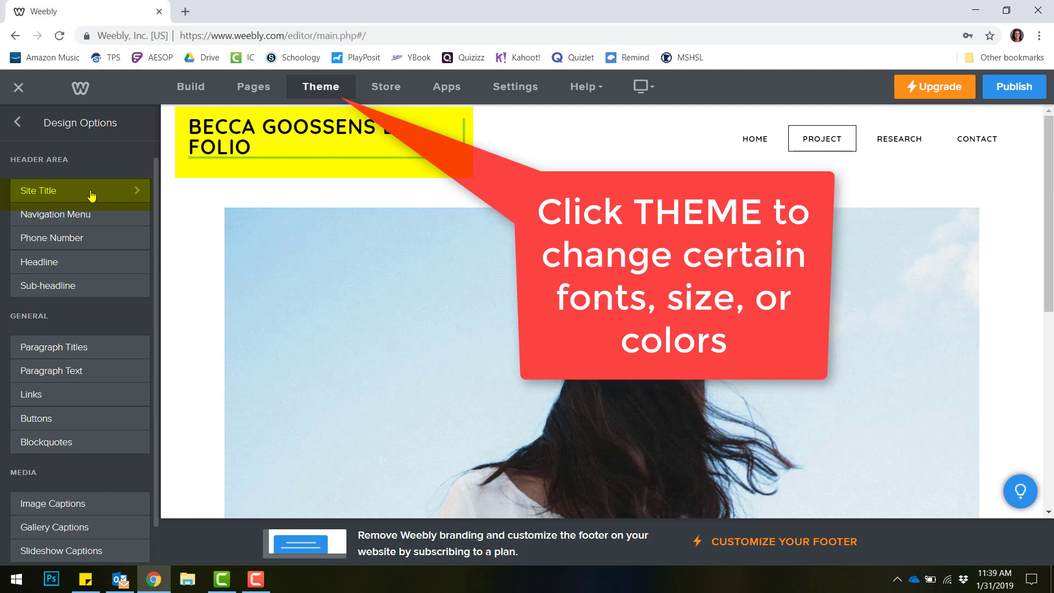
left_click(67, 190)
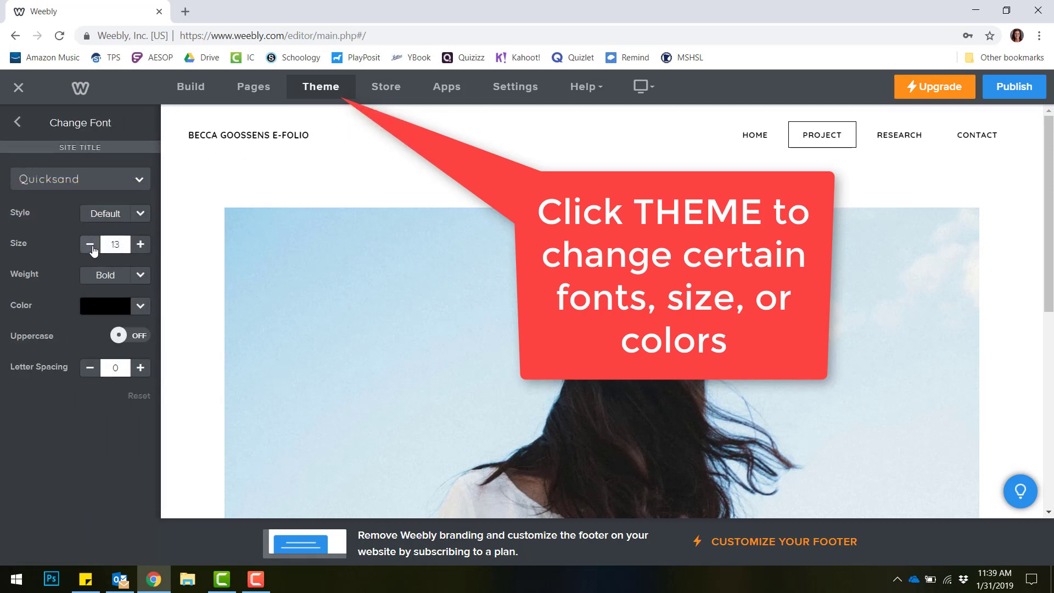
left_click(140, 243)
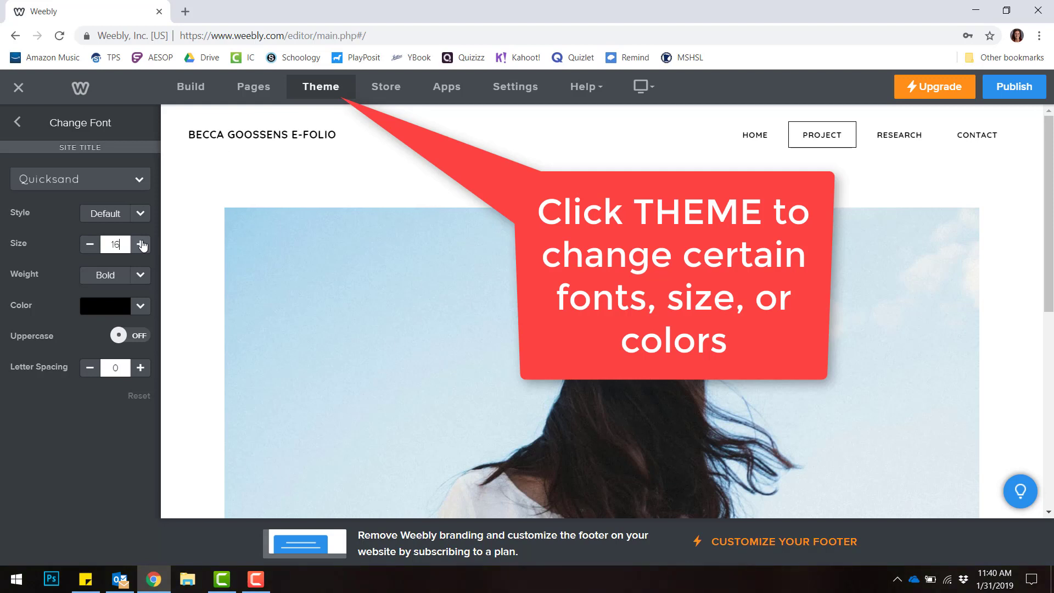
left_click(142, 243)
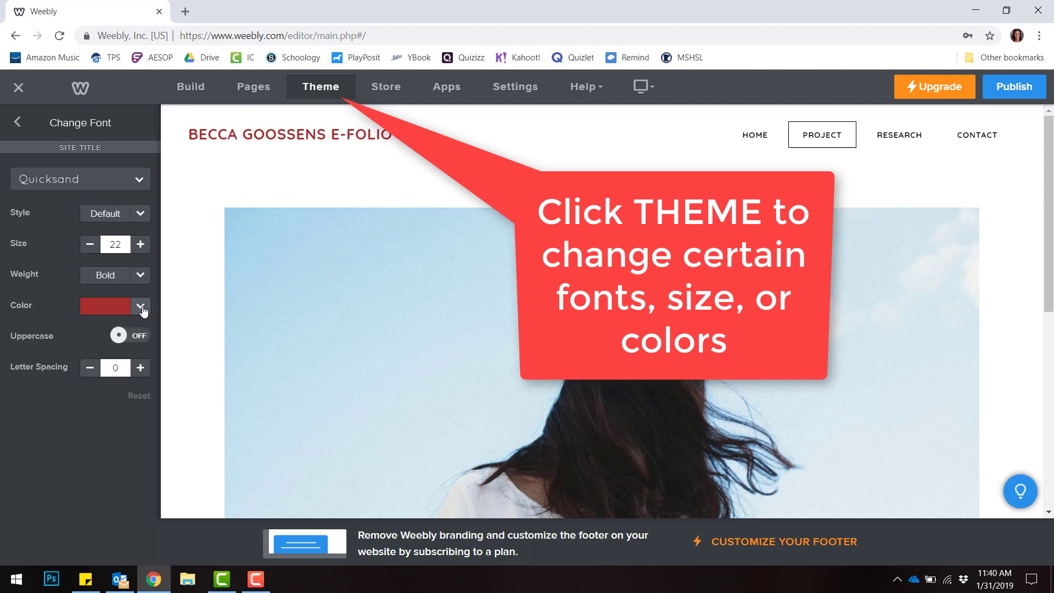
left_click(190, 85)
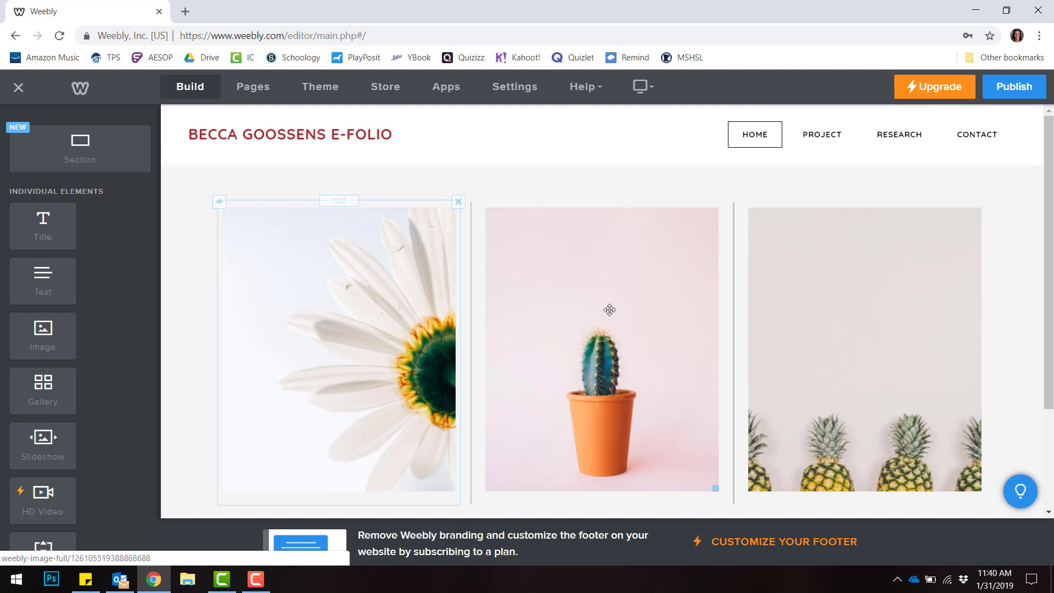
Publish the site live at beccagoossens.weebly.com and visit the live home page.
scroll("down", 3)
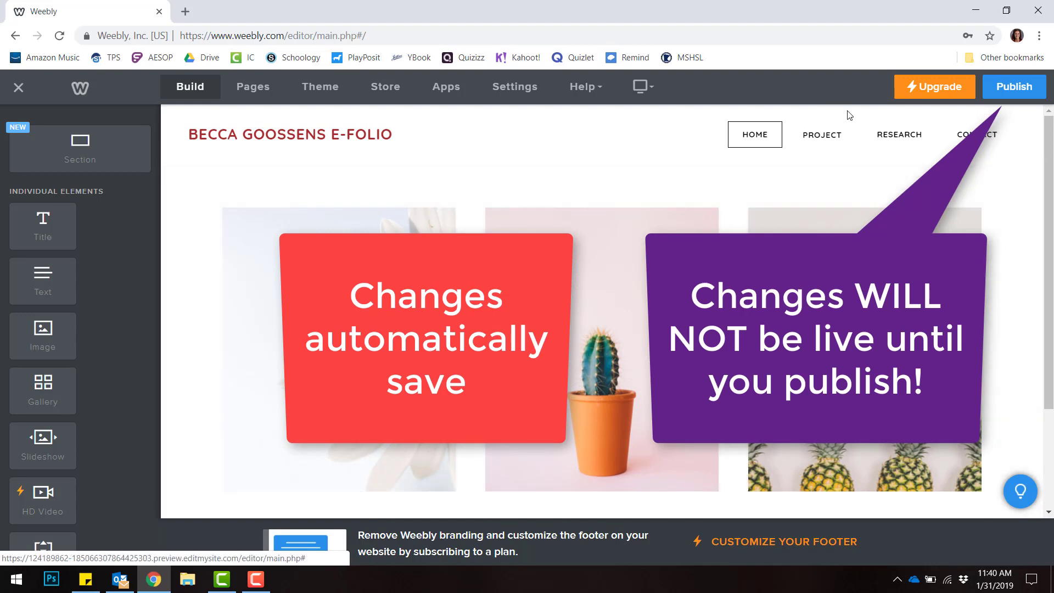
left_click(1014, 85)
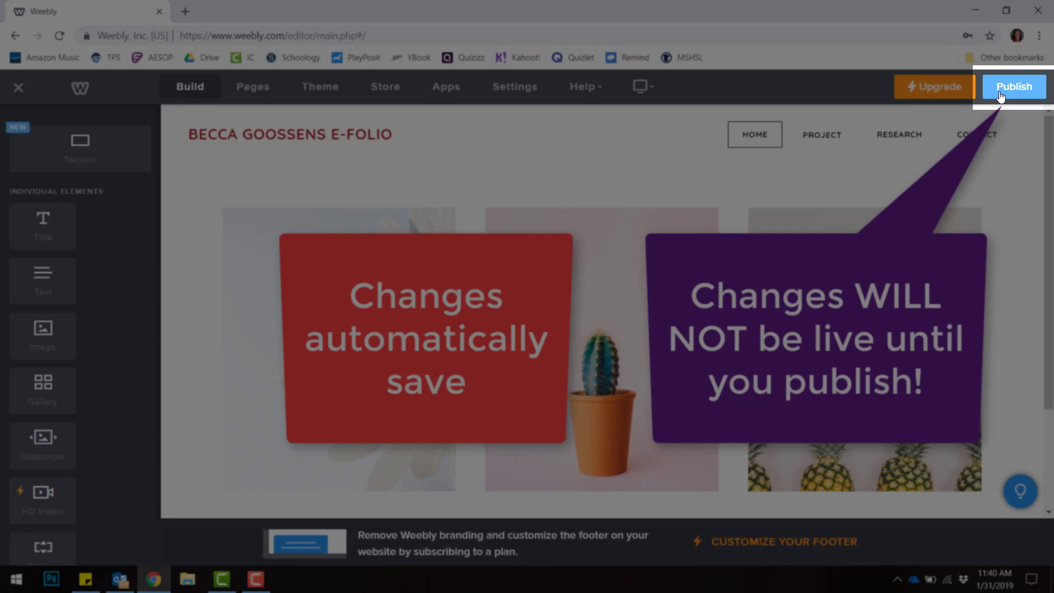
left_click(1014, 86)
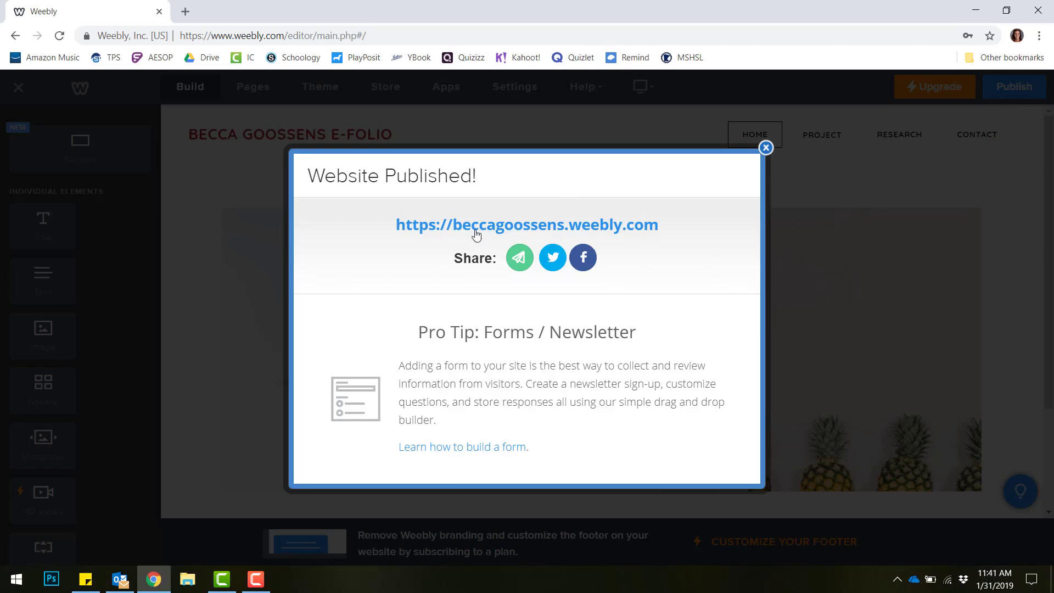
mouse_move(529, 232)
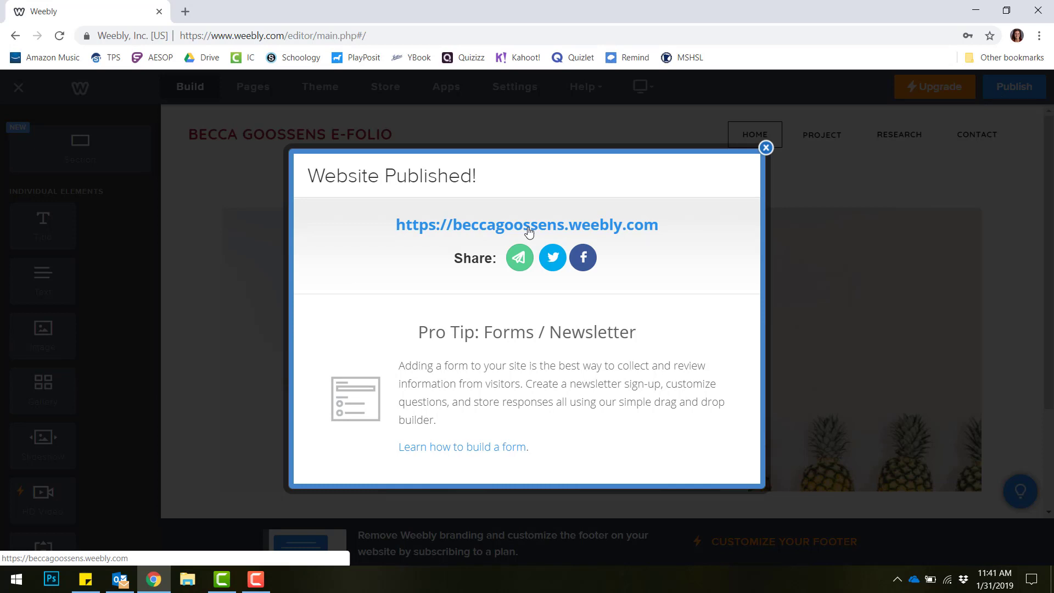
mouse_move(766, 148)
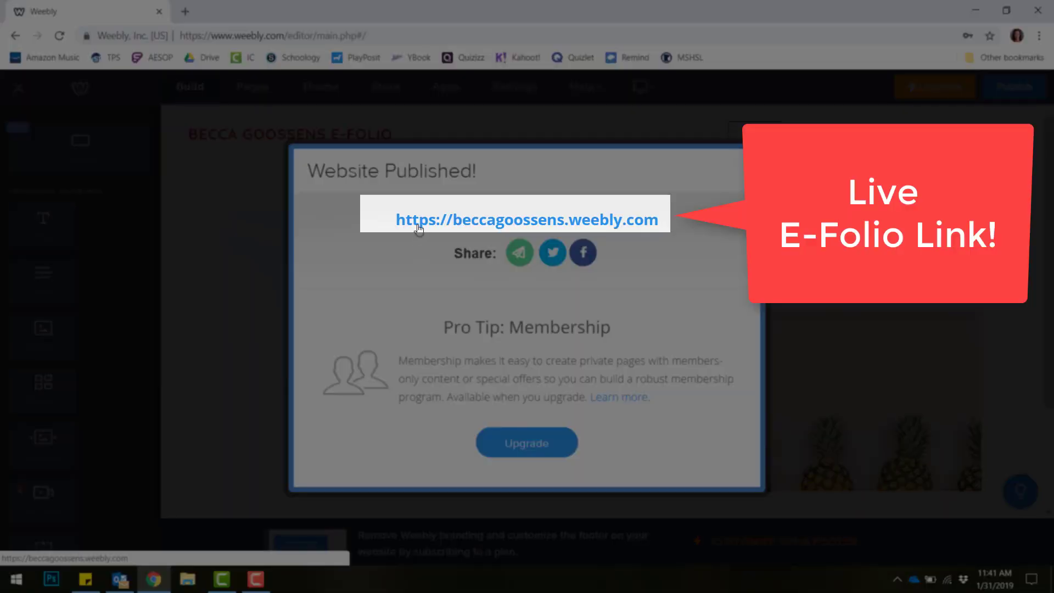
left_click(528, 219)
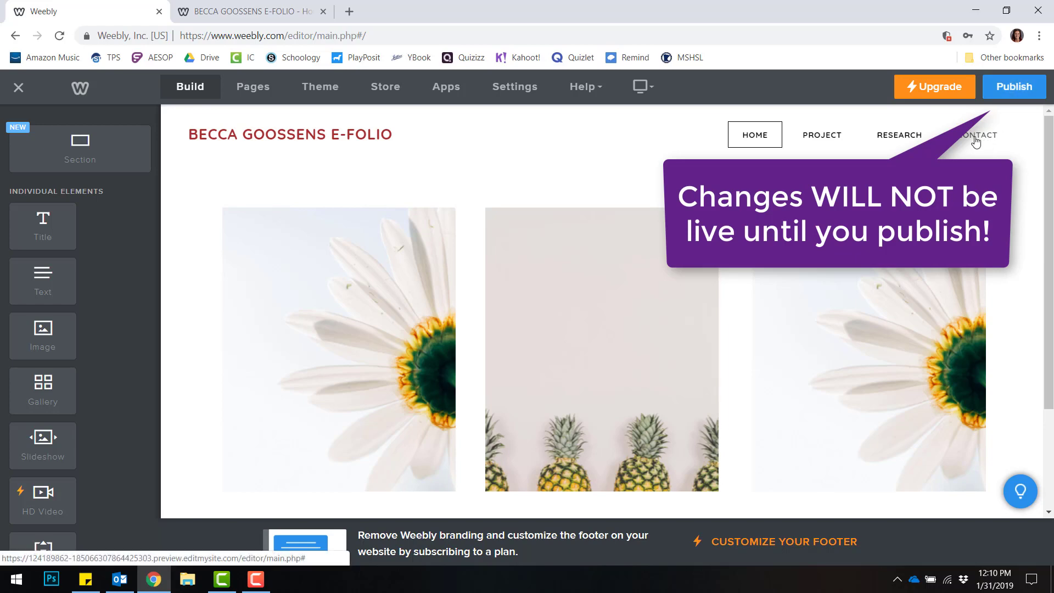
Replace the Contact page intro with placeholder text 'fdsjklf;jdksal;fjdaskl;'.
left_click(979, 135)
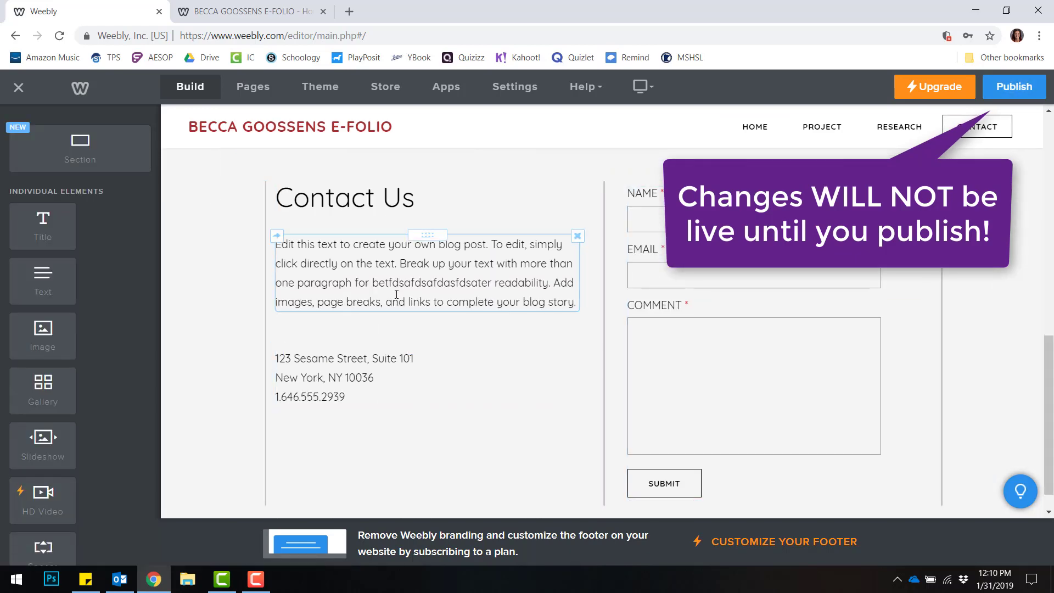
type("fds")
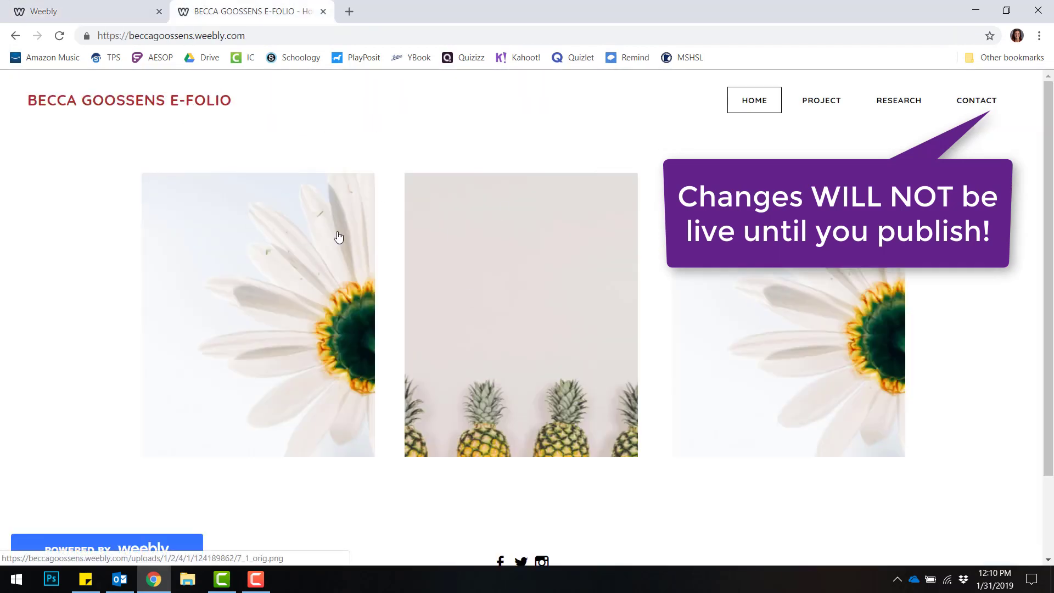
left_click(976, 100)
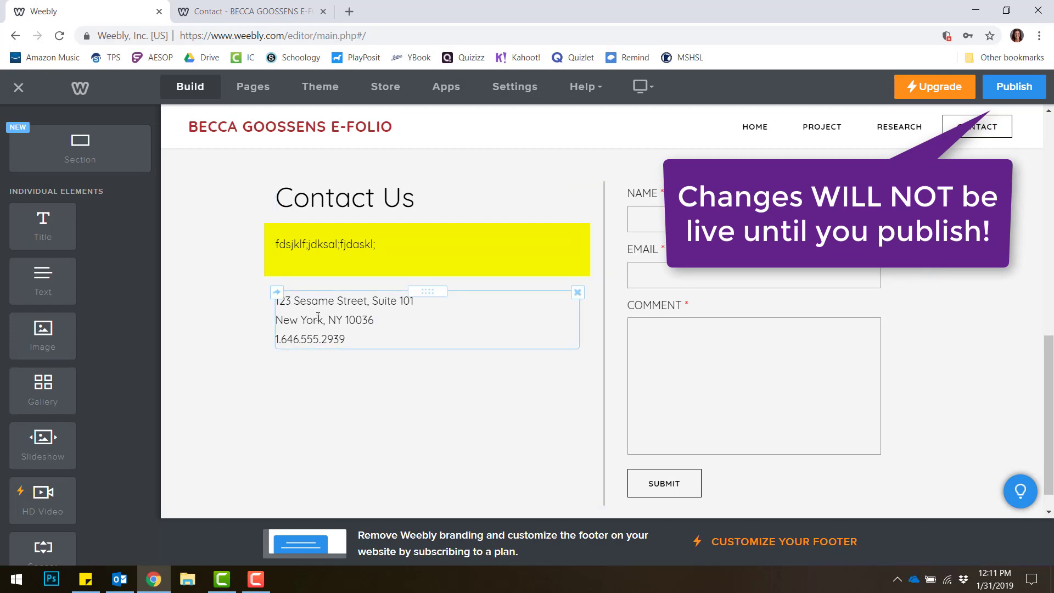
Republish the site, check the live contact.html page, and dismiss the confirmation.
left_click(1014, 86)
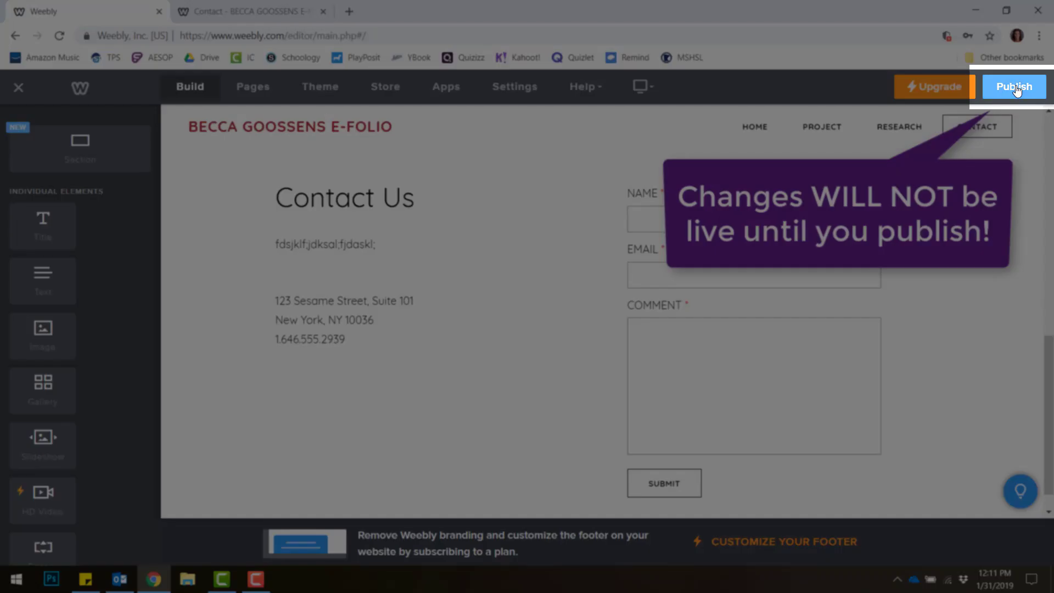
left_click(1014, 86)
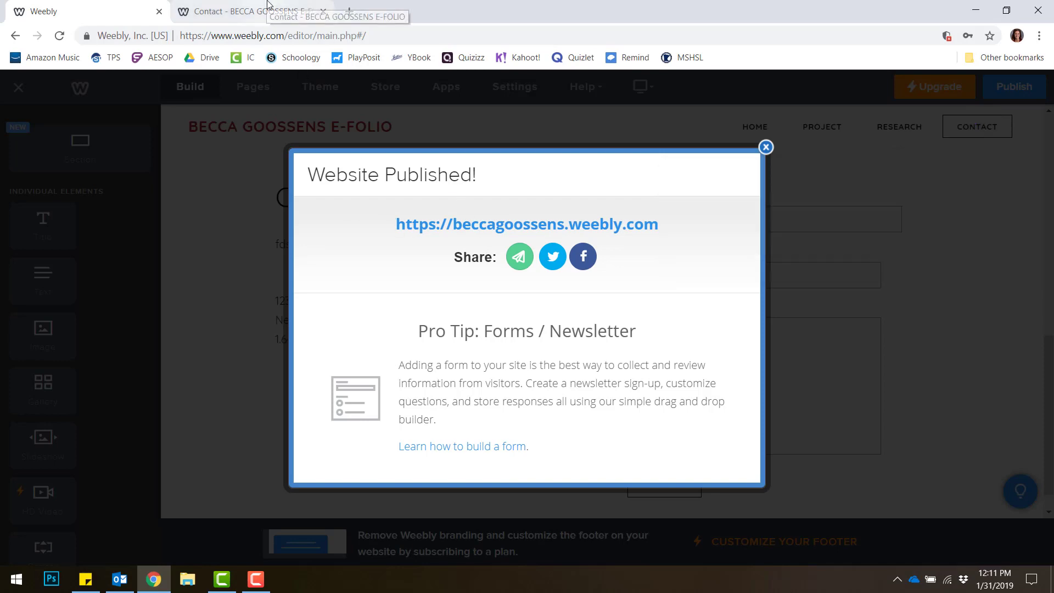
left_click(765, 148)
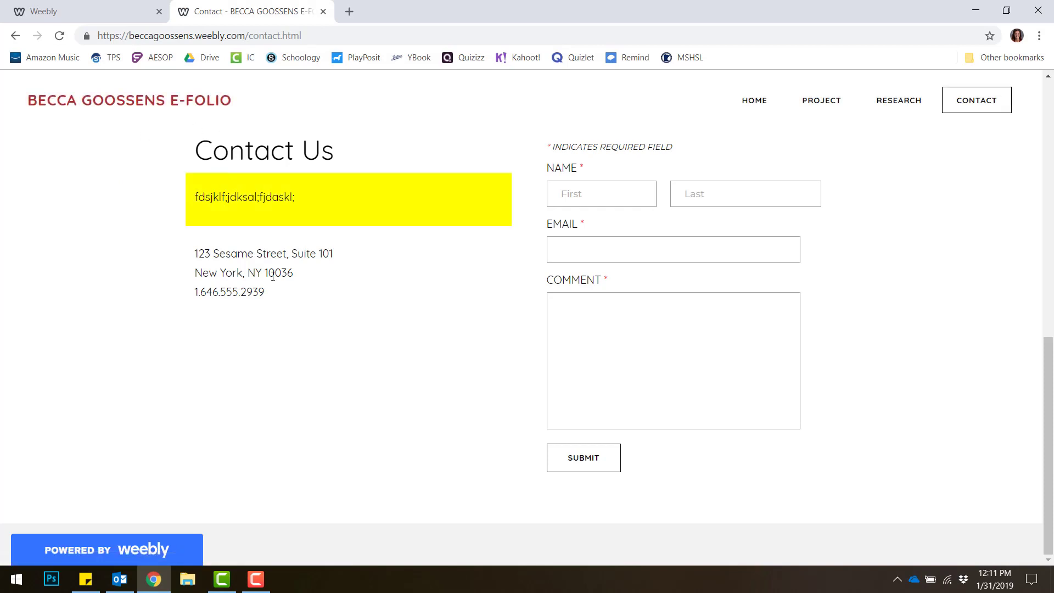
left_click(1014, 85)
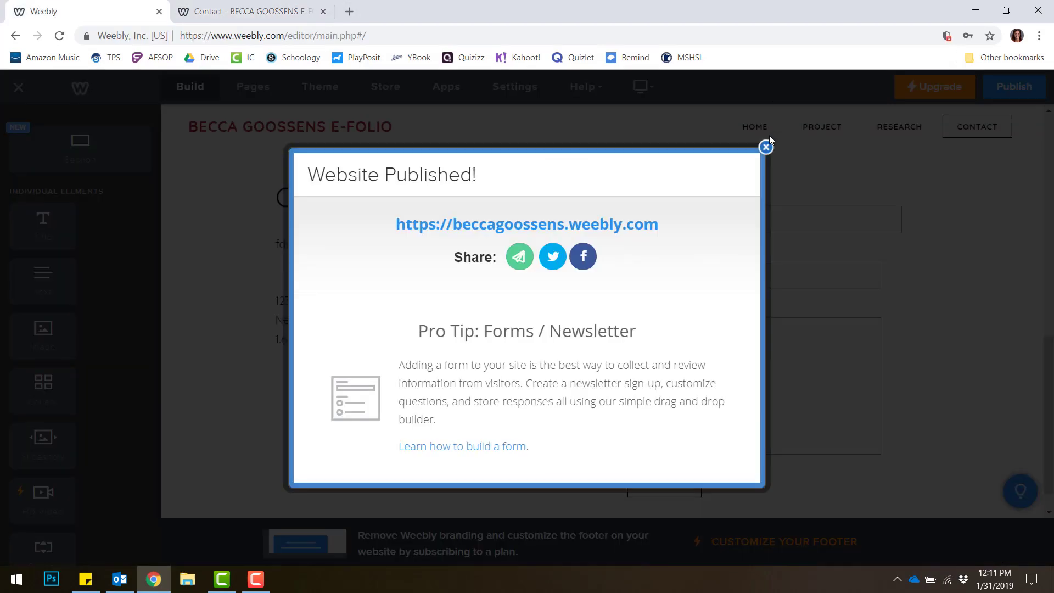
left_click(766, 146)
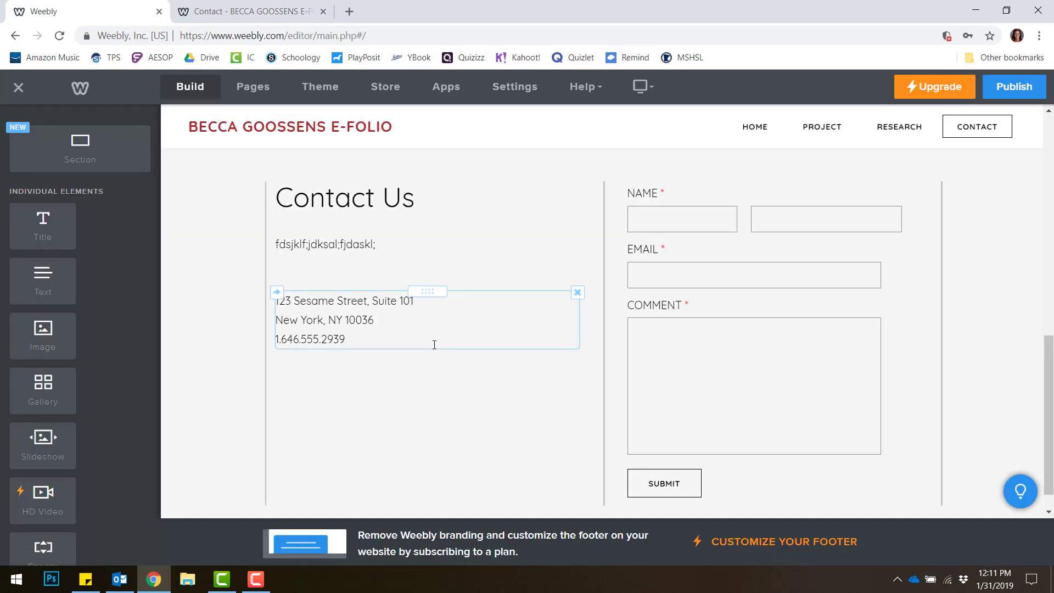